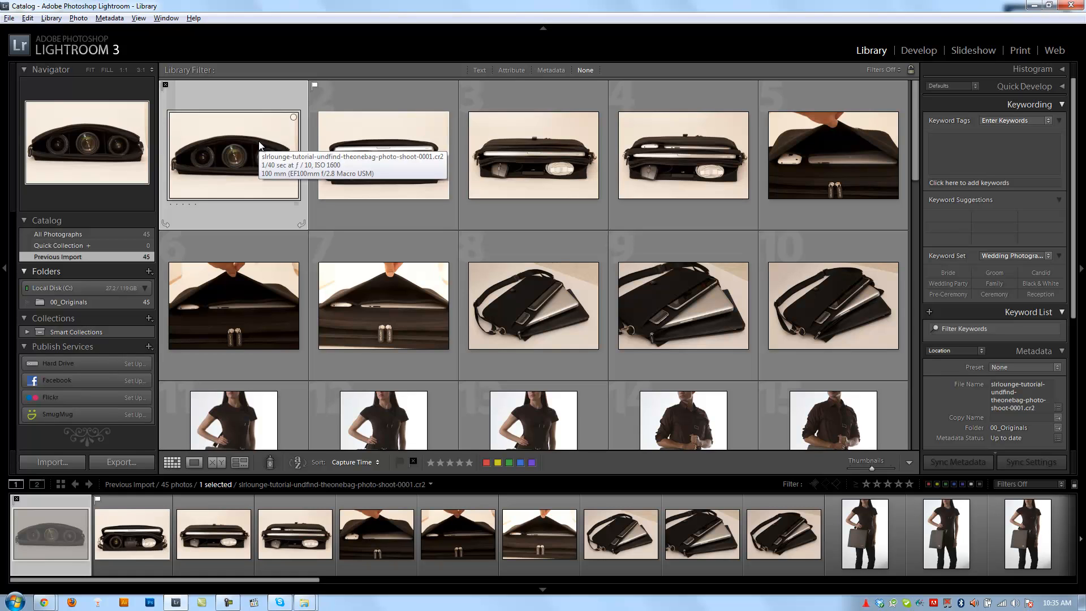
pyautogui.moveTo(236, 125)
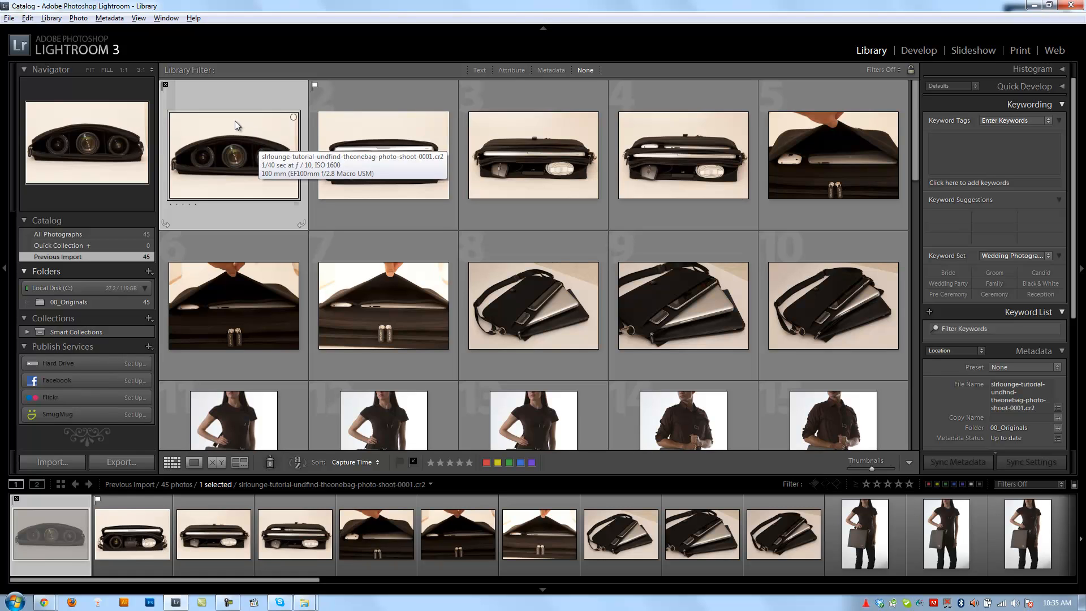
pyautogui.moveTo(255, 154)
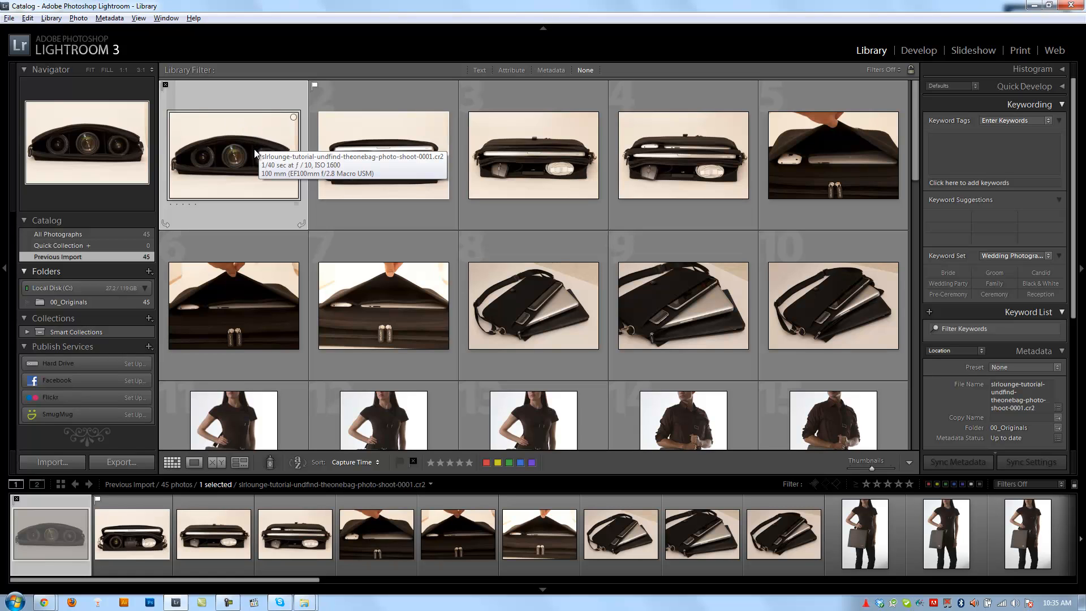
pyautogui.moveTo(230, 158)
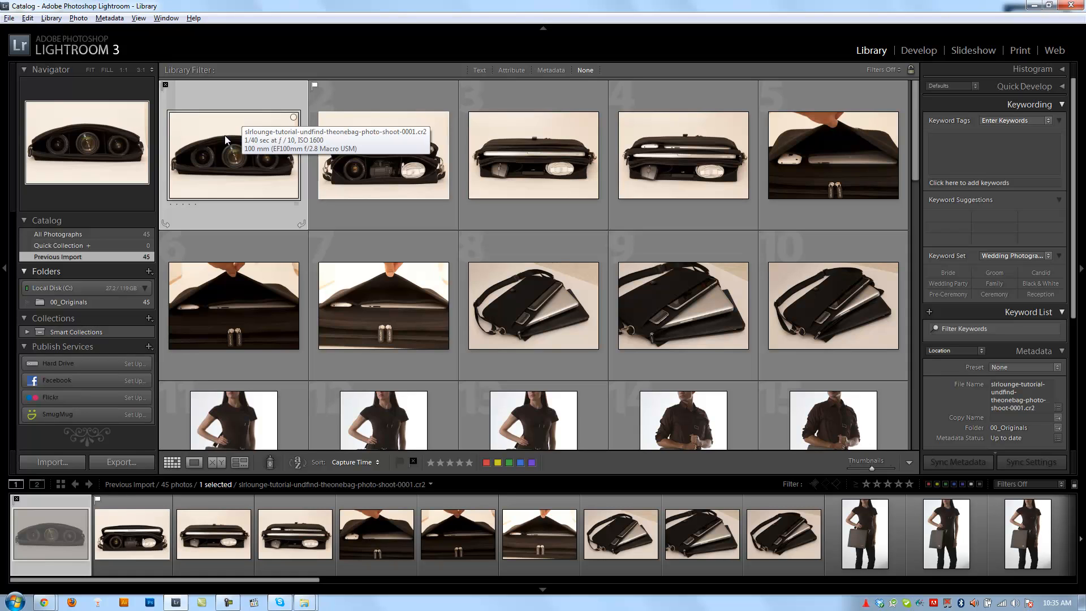
# Enlarge the first bag photo in Loupe view after briefly deselecting it
pyautogui.click(193, 462)
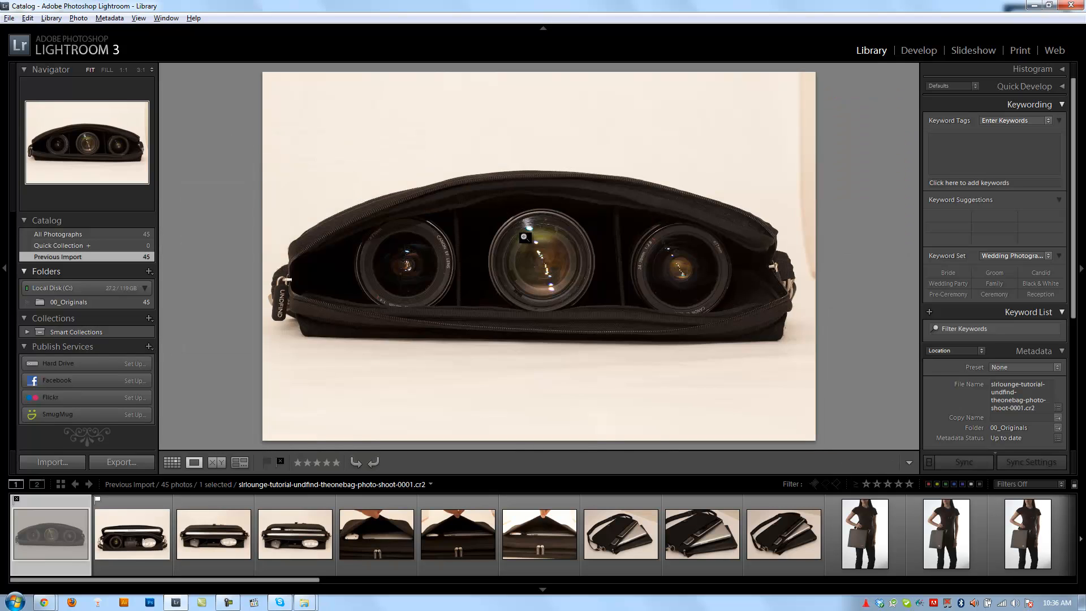
pyautogui.moveTo(621, 357)
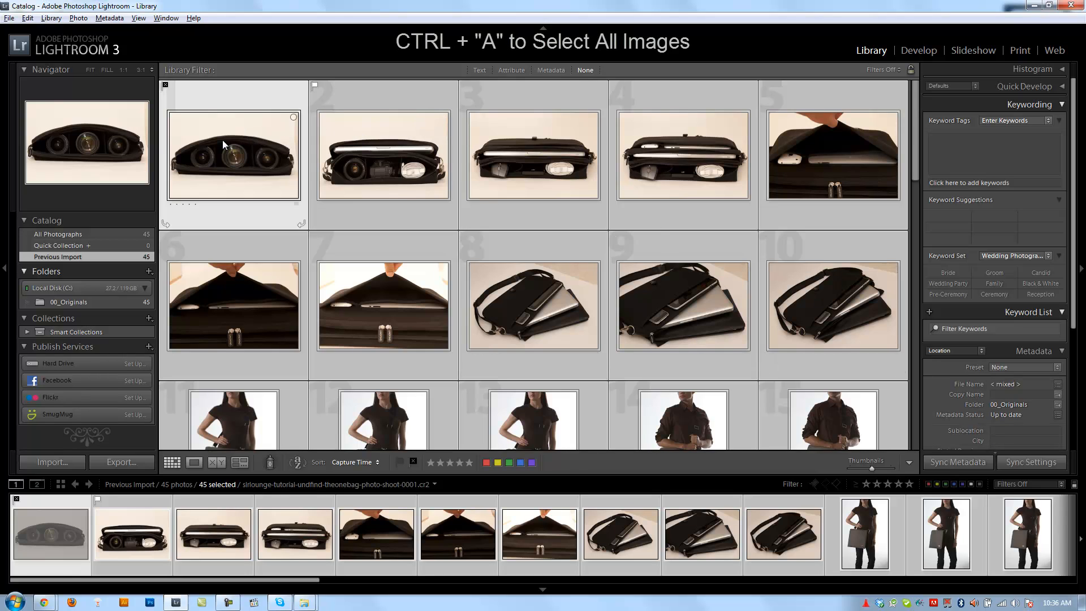
pyautogui.moveTo(224, 145)
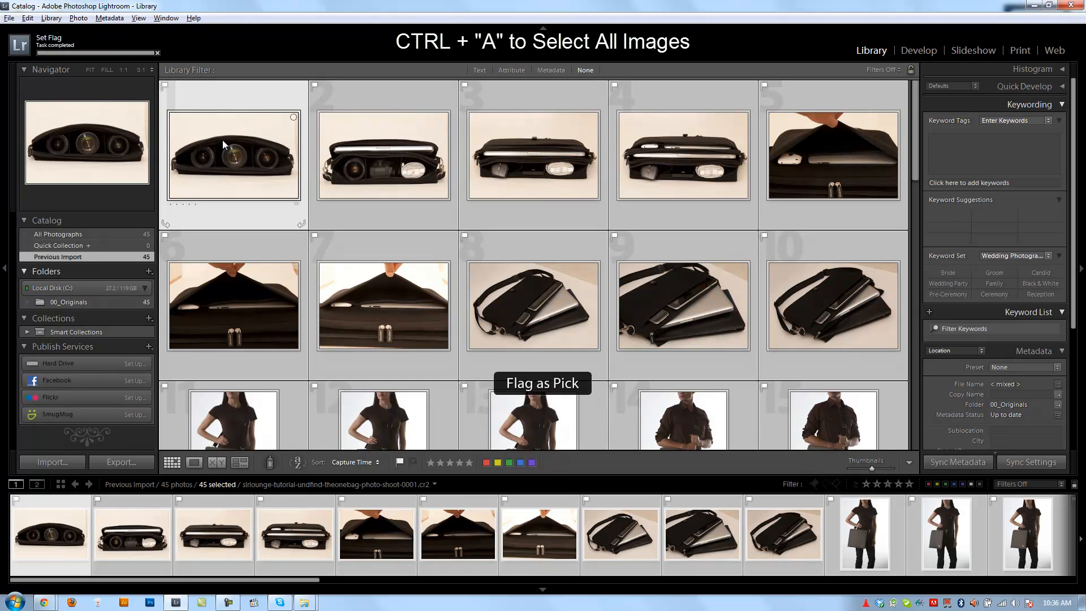
pyautogui.click(383, 159)
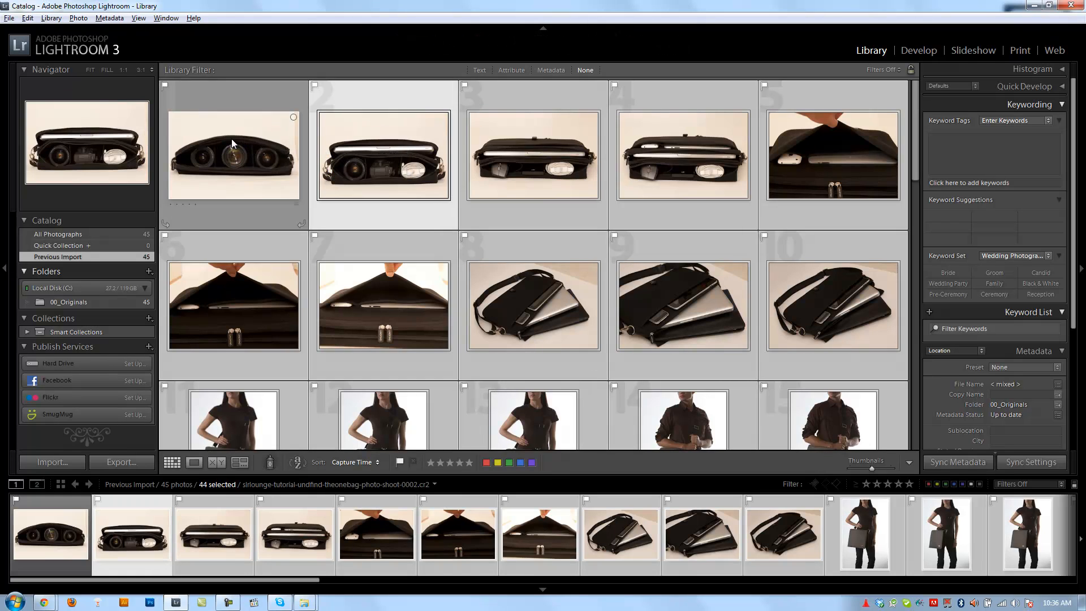
pyautogui.click(194, 462)
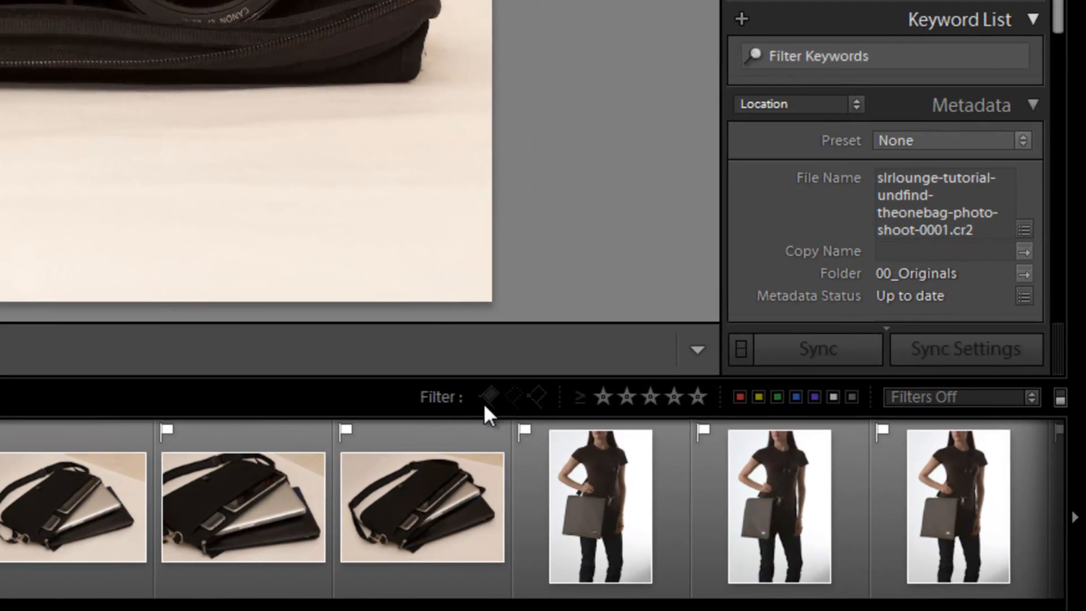
# Filter the filmstrip to flagged photos and select the third and fourth bag shots
pyautogui.click(490, 396)
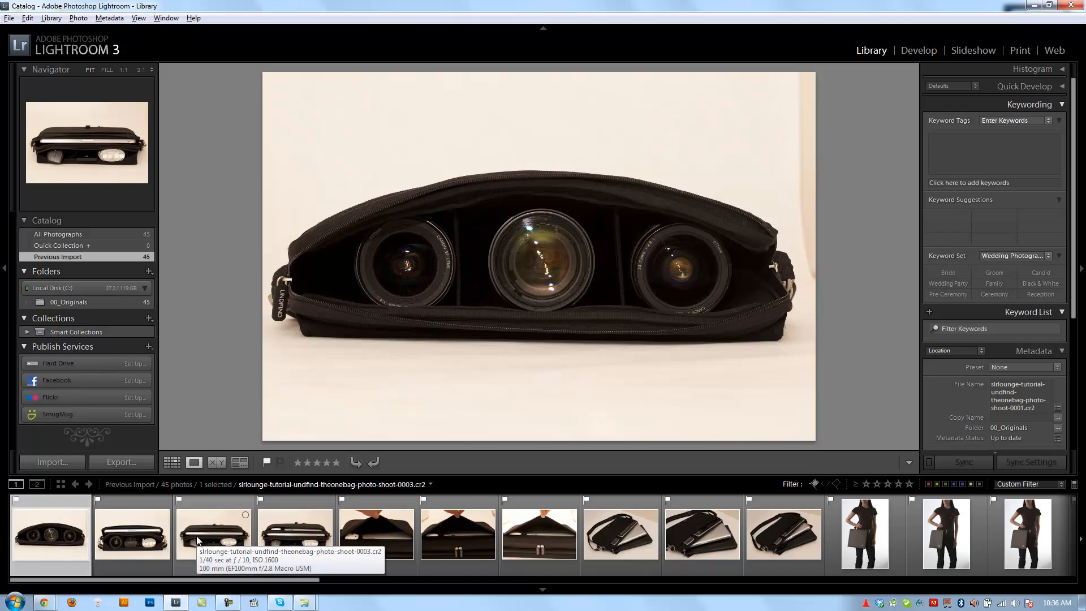
pyautogui.moveTo(244, 526)
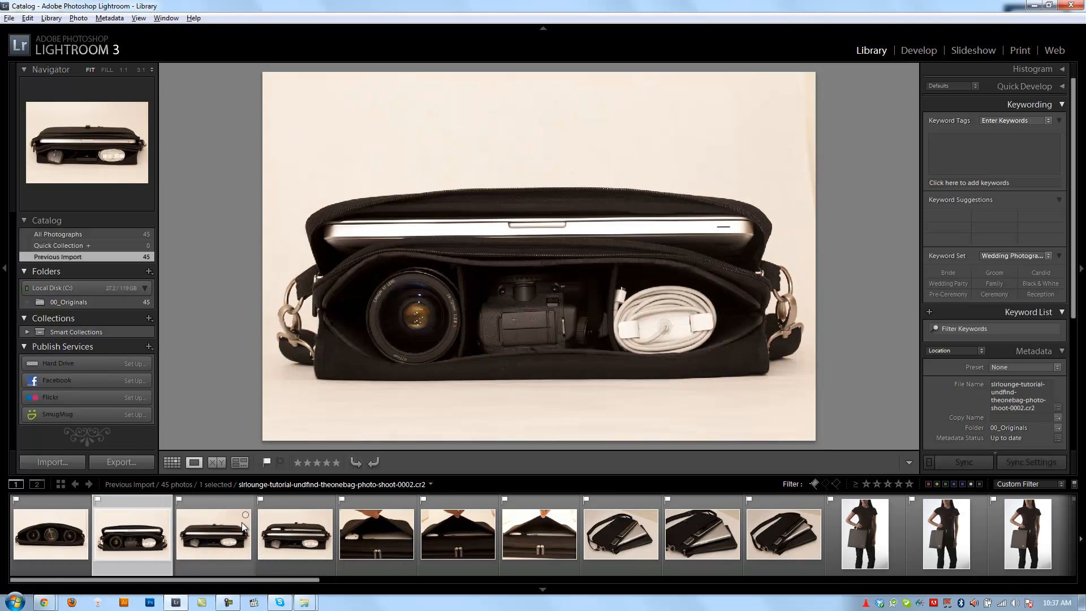
pyautogui.click(213, 534)
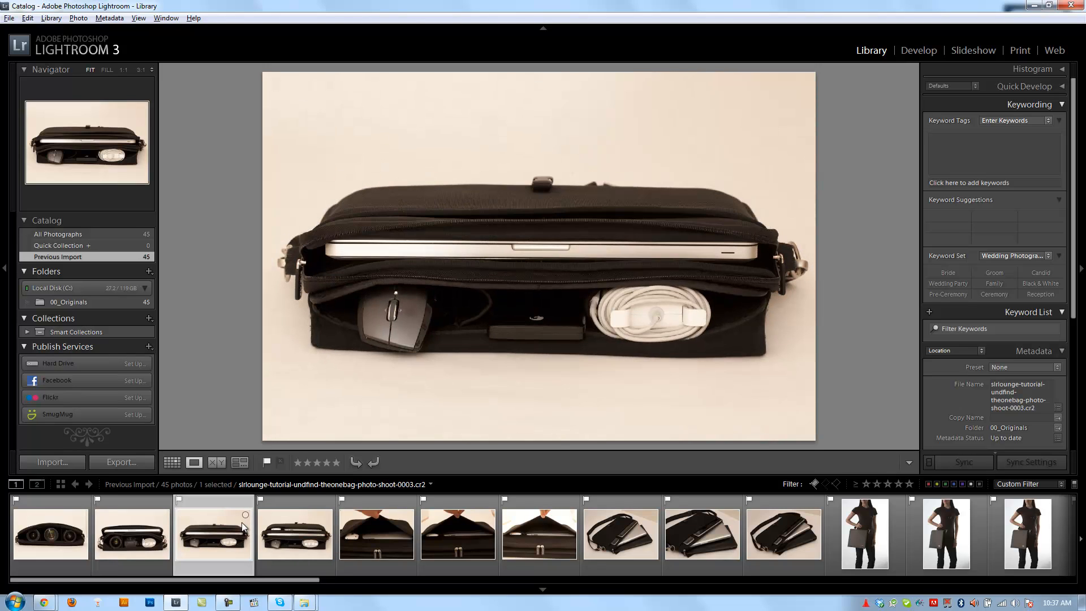
pyautogui.click(296, 534)
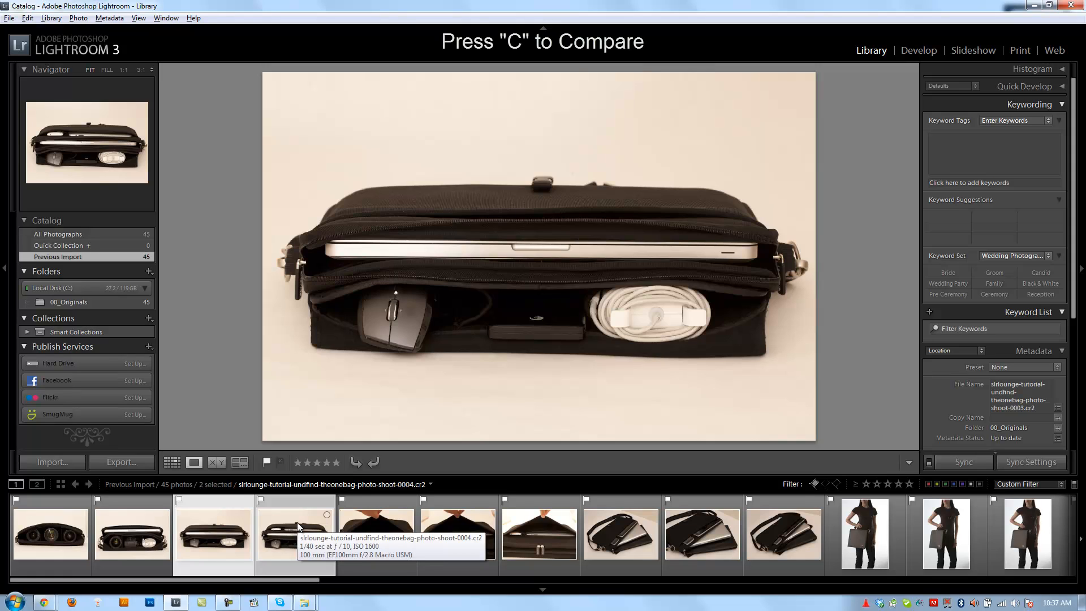
# Compare the two selected bag shots side by side, then add the next bag shot
pyautogui.press('c')
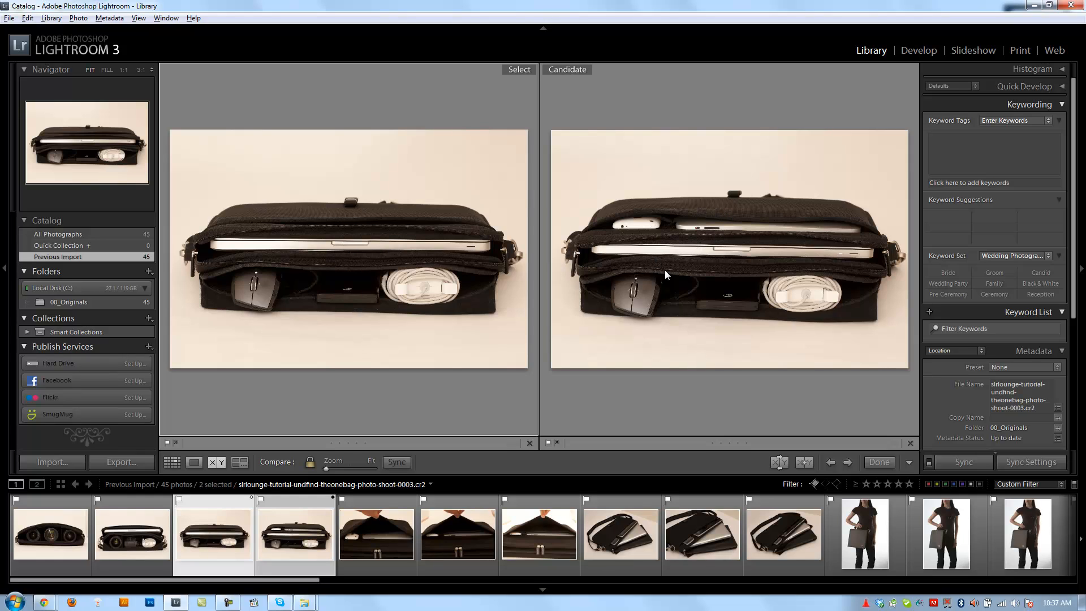
pyautogui.moveTo(328, 403)
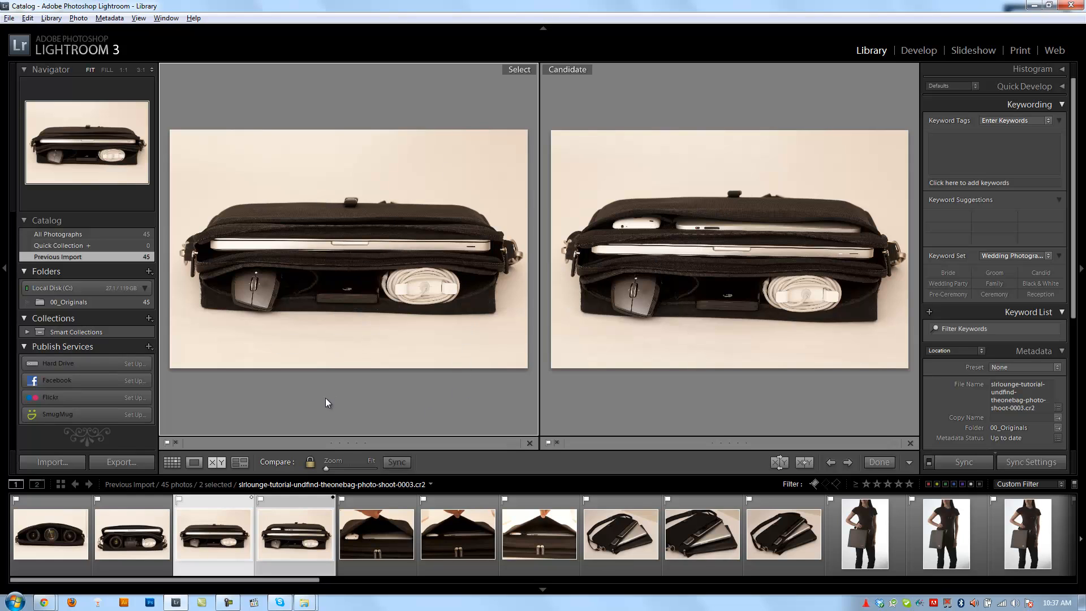
pyautogui.moveTo(224, 536)
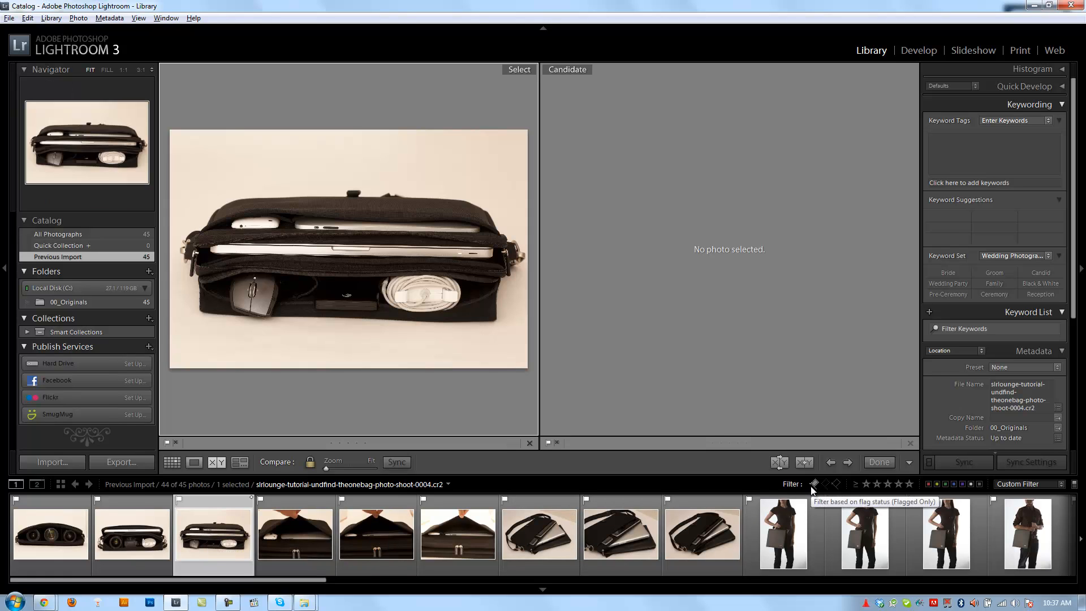
pyautogui.moveTo(265, 536)
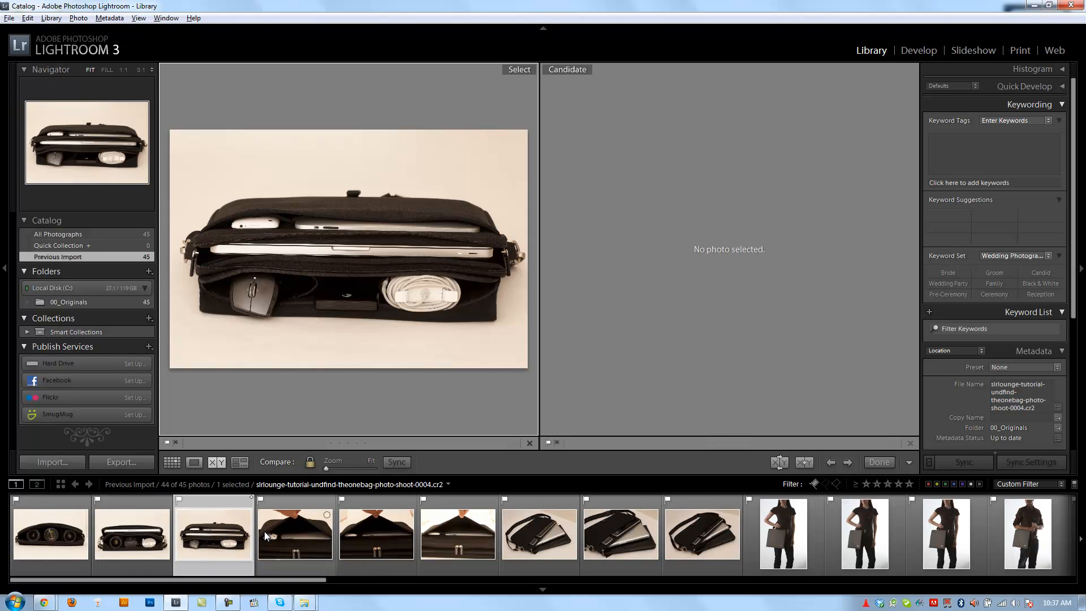
pyautogui.click(295, 533)
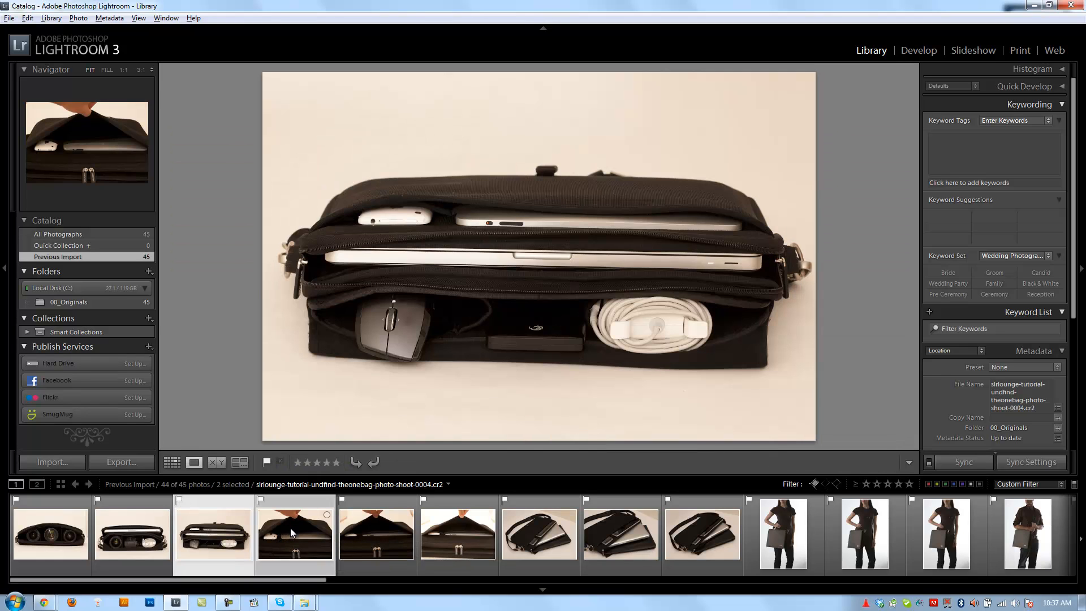
# Select the run of three open-flap bag shots in the filmstrip
pyautogui.click(295, 534)
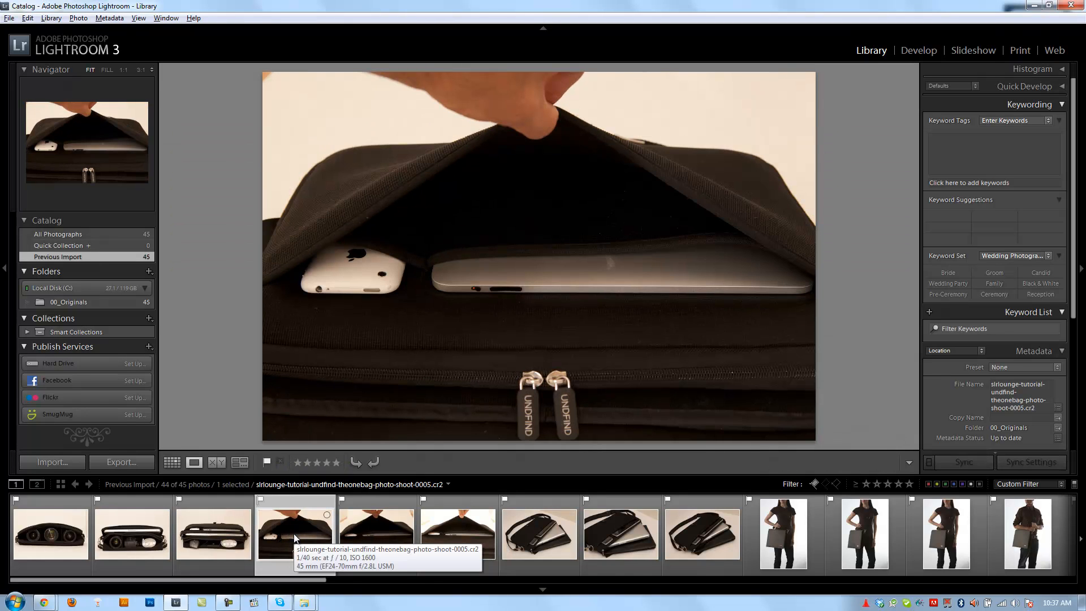
pyautogui.click(457, 535)
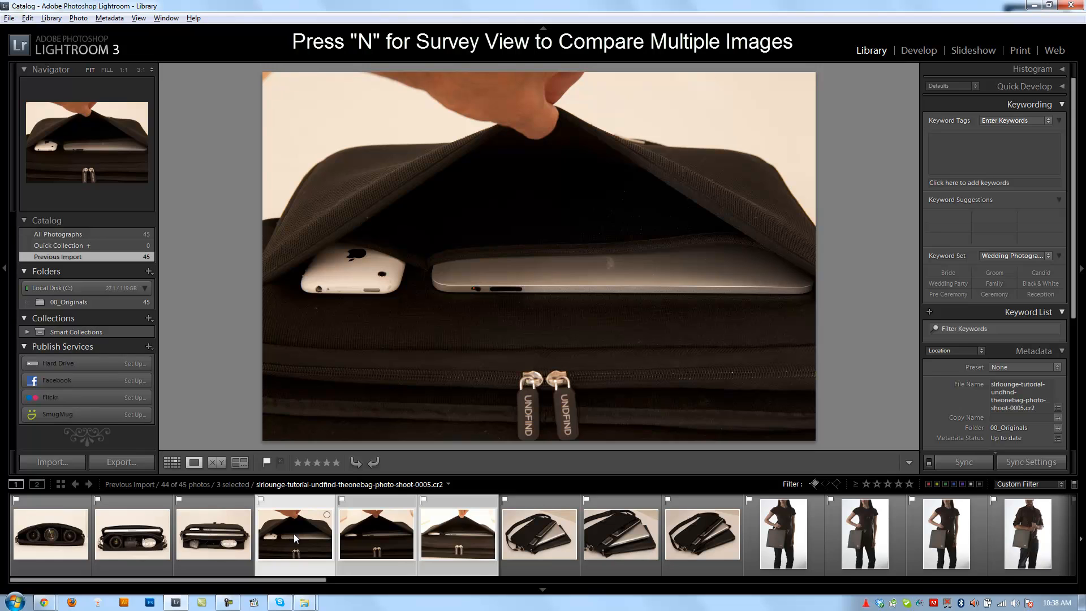
# Lay out the three open-flap bag shots together in Survey view
pyautogui.press('n')
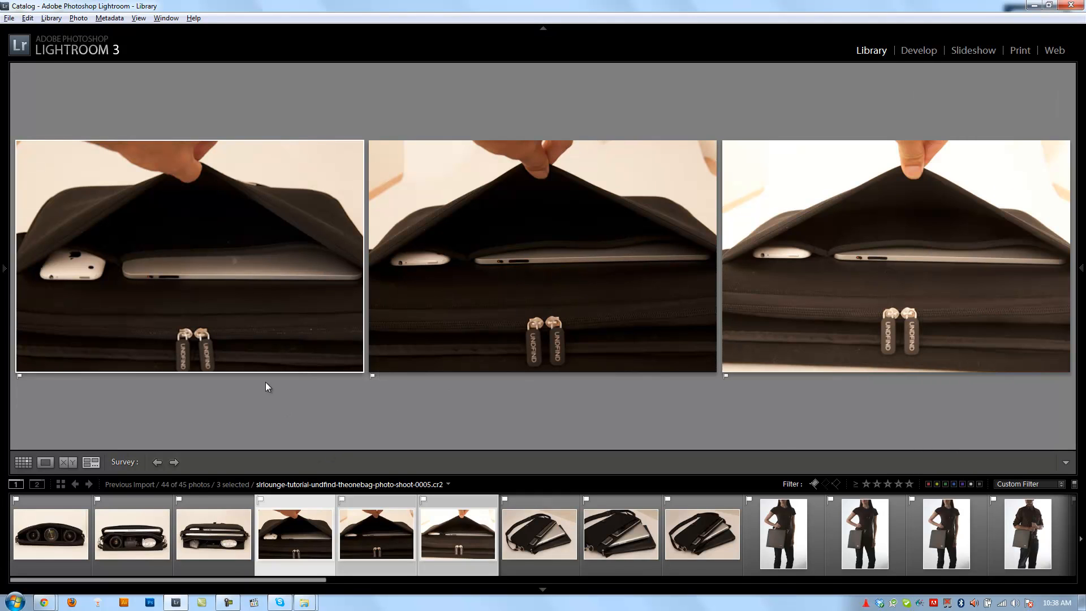
pyautogui.moveTo(449, 407)
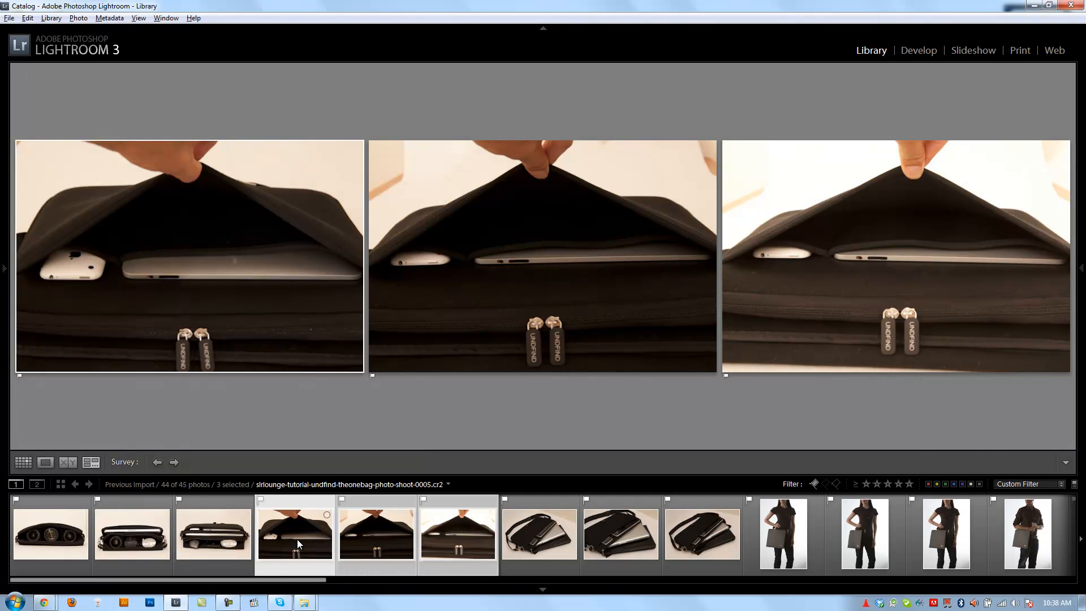
pyautogui.moveTo(326, 546)
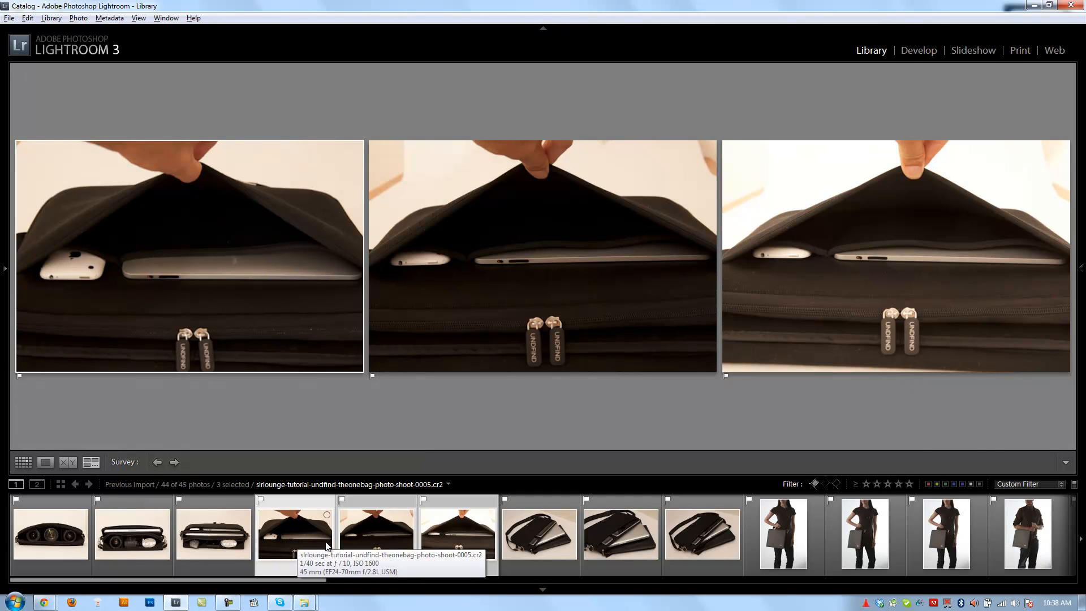
pyautogui.moveTo(256, 545)
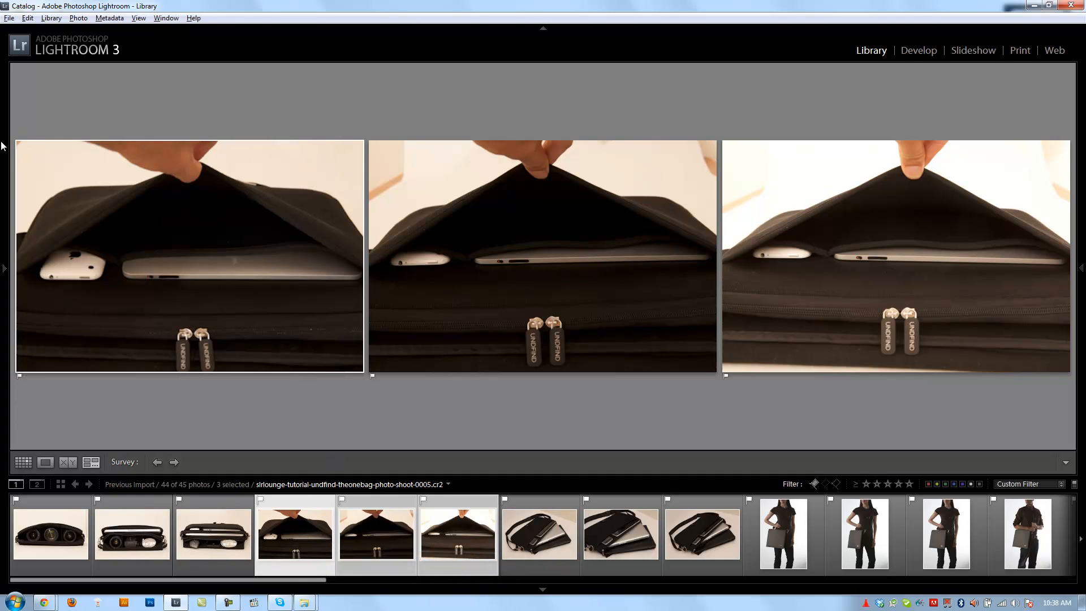
pyautogui.moveTo(223, 395)
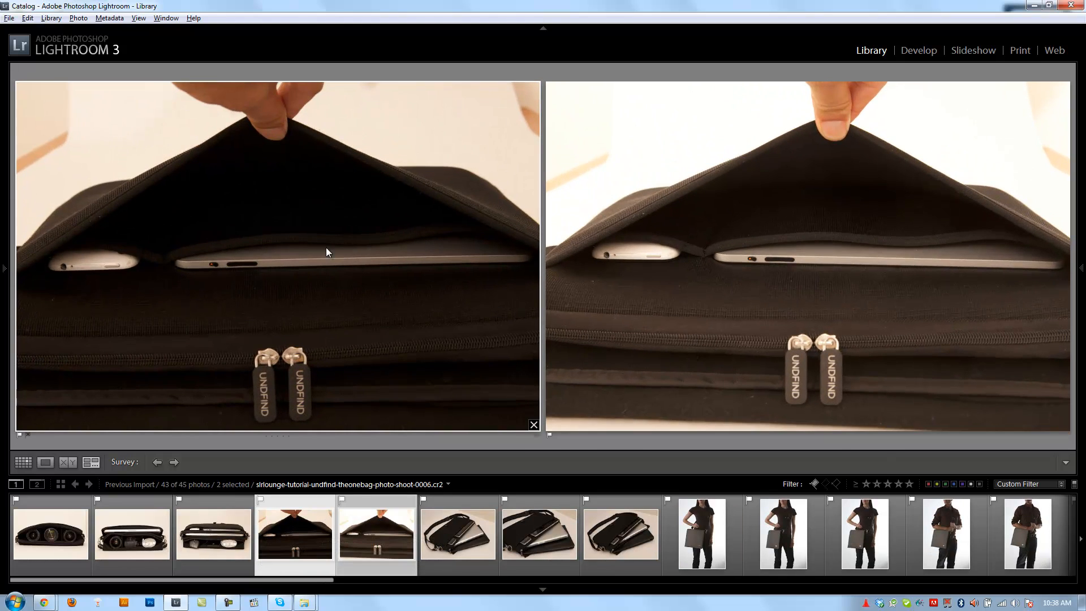
pyautogui.moveTo(665, 311)
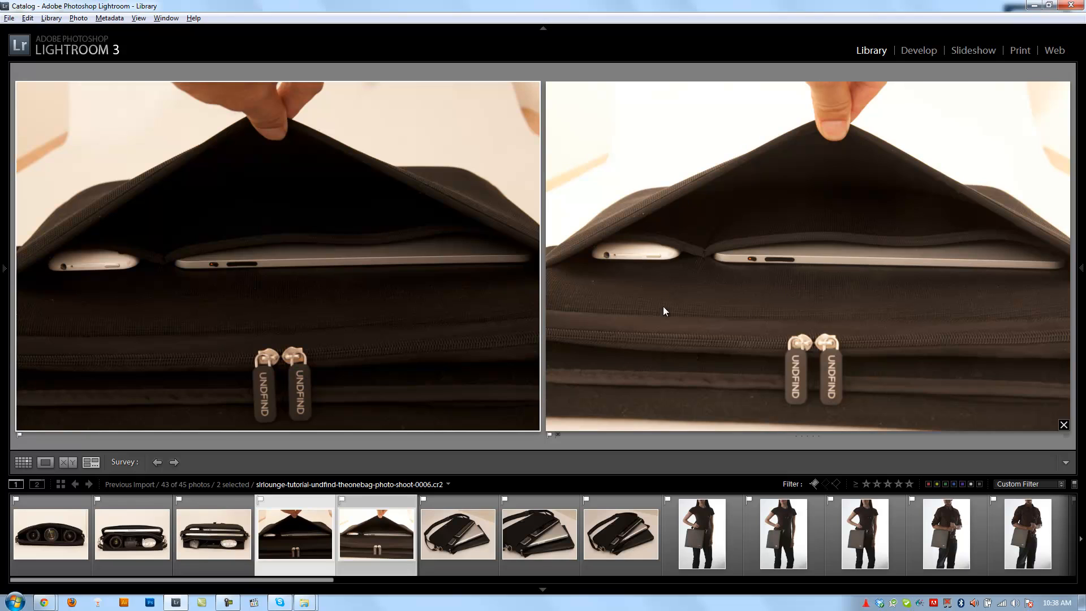
pyautogui.moveTo(822, 345)
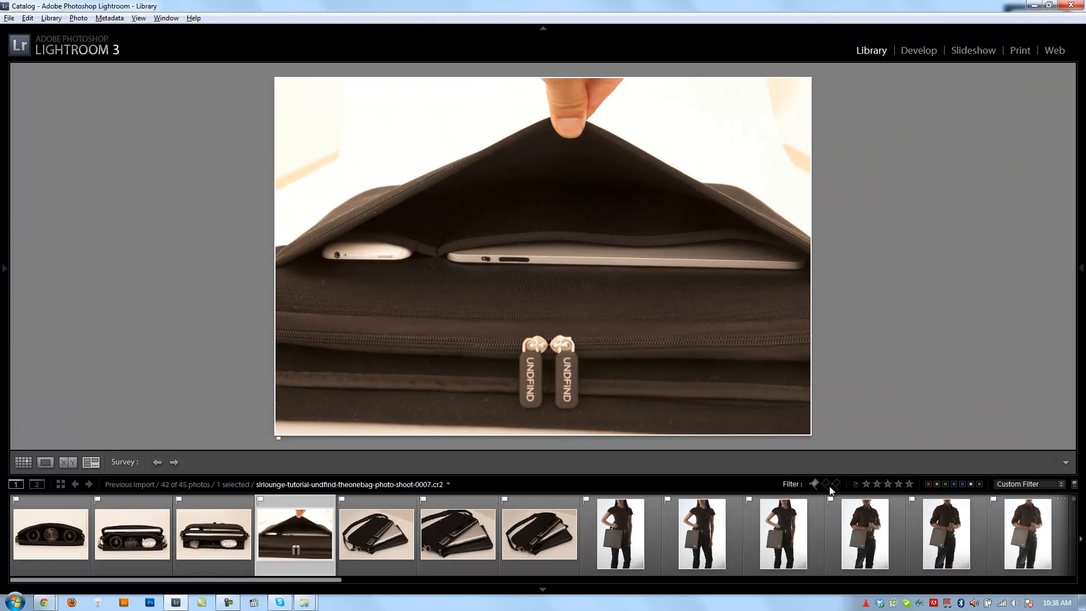
pyautogui.moveTo(482, 492)
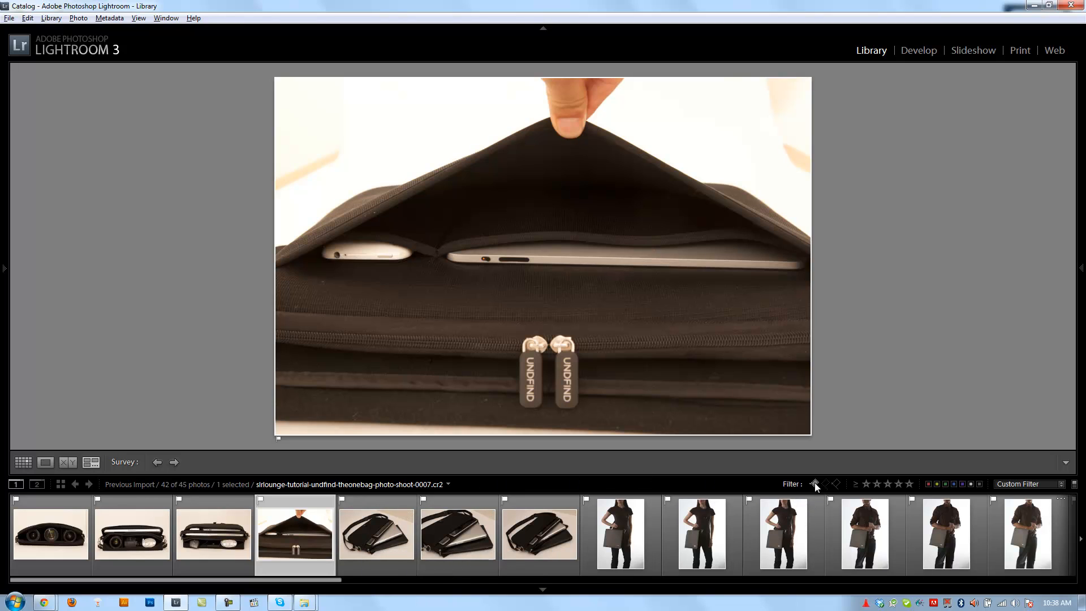
# Filter the filmstrip to show only photos flagged as rejected
pyautogui.click(21, 462)
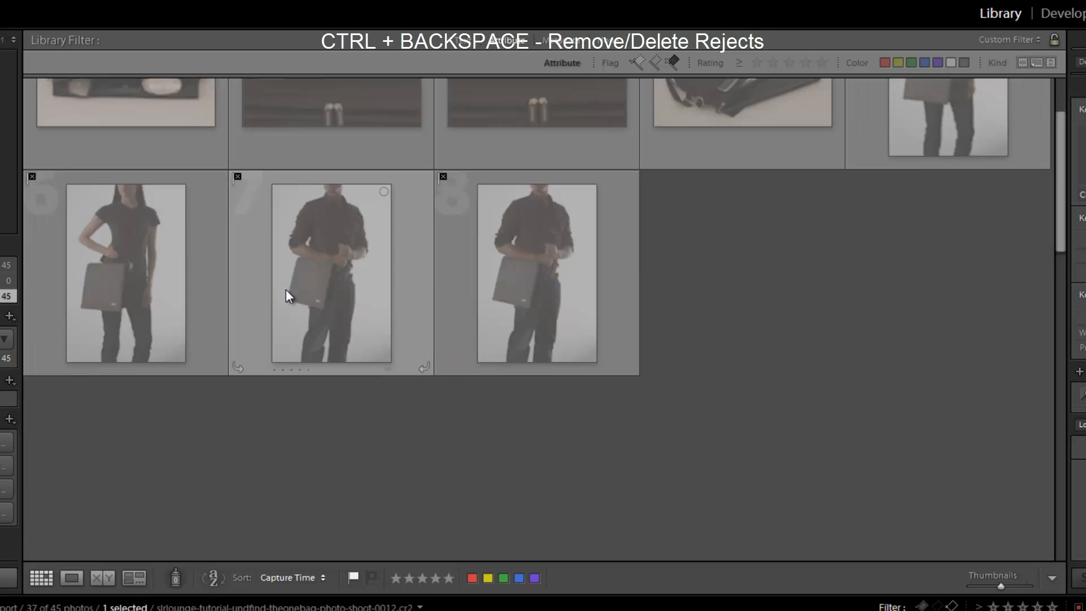
pyautogui.press('Ctrl+BackSpace')
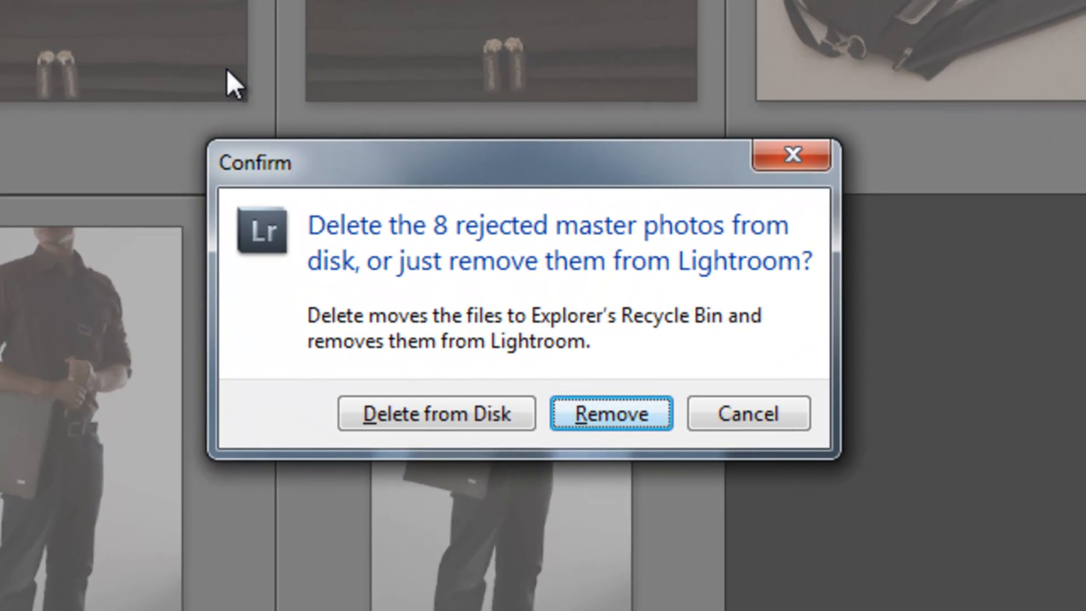
pyautogui.moveTo(394, 368)
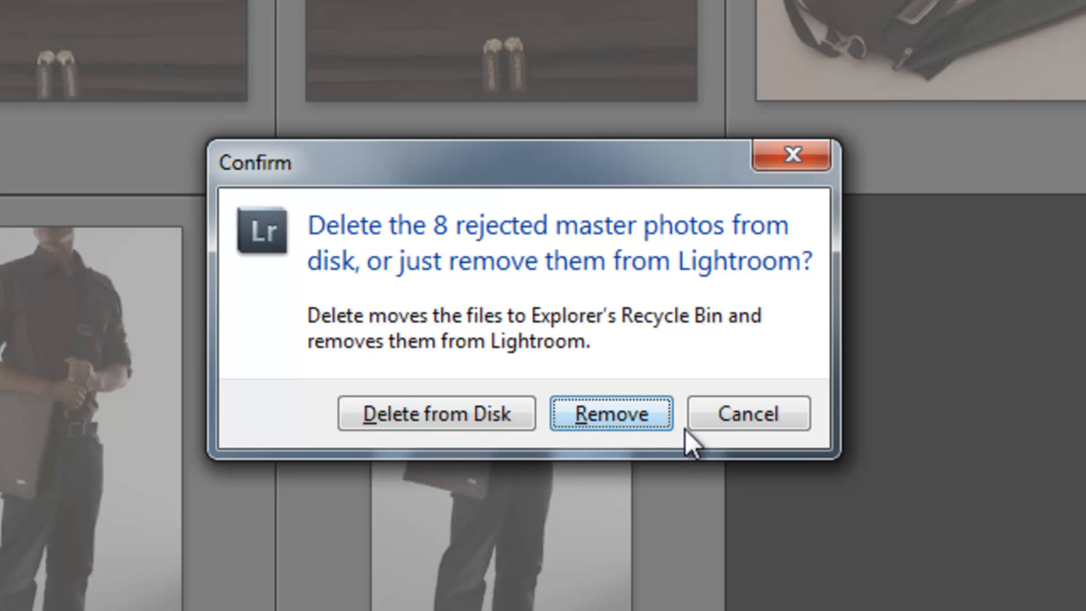
pyautogui.moveTo(762, 430)
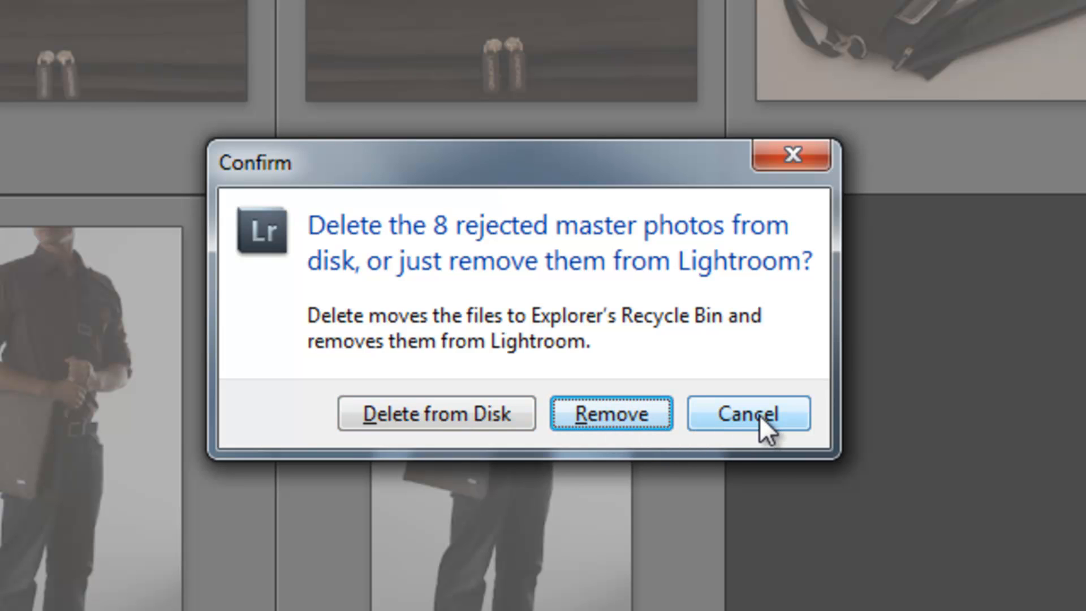
pyautogui.click(748, 413)
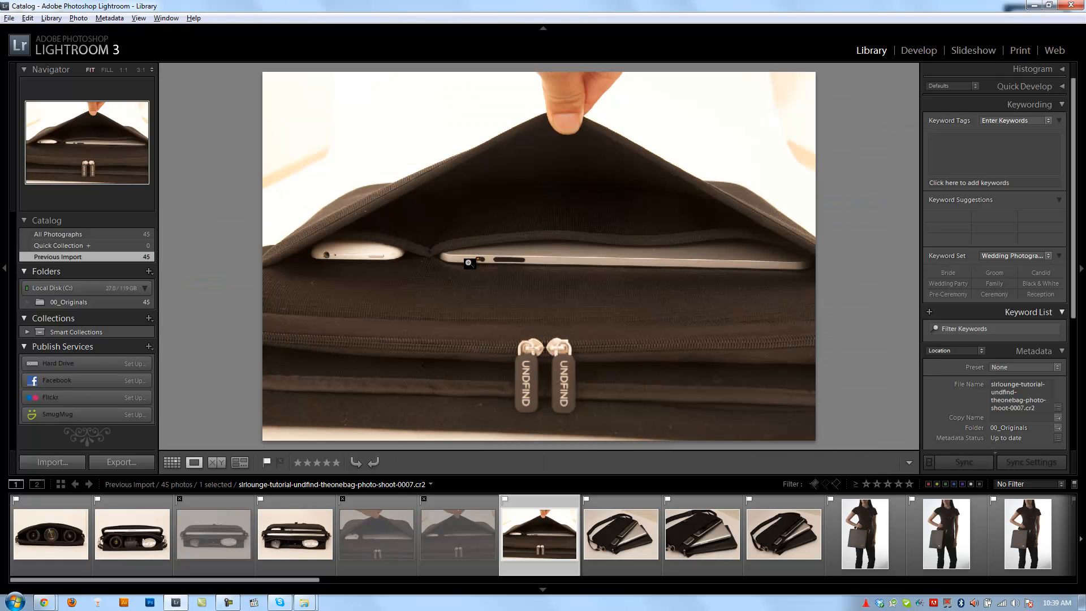
# Hide rejected photos and scroll through the 37 remaining photos in the grid
pyautogui.click(542, 534)
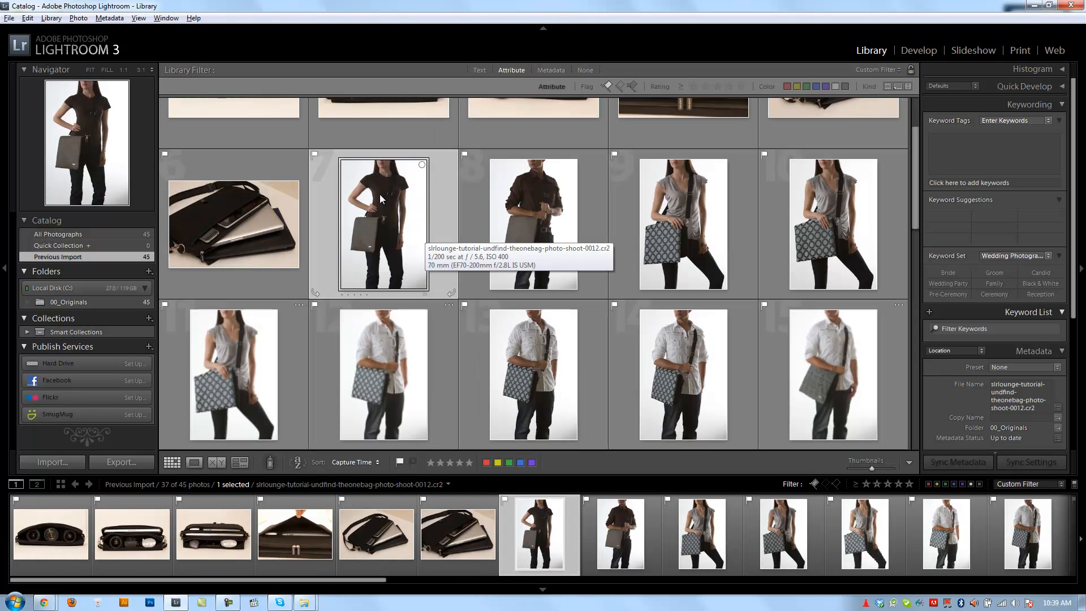
pyautogui.moveTo(399, 236)
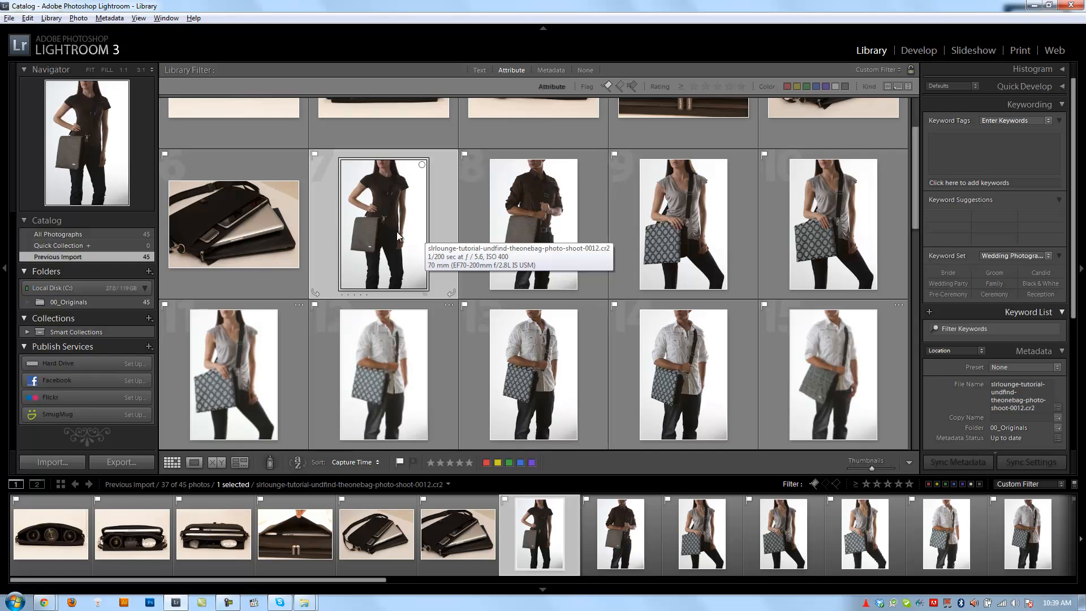
pyautogui.scroll(-3)
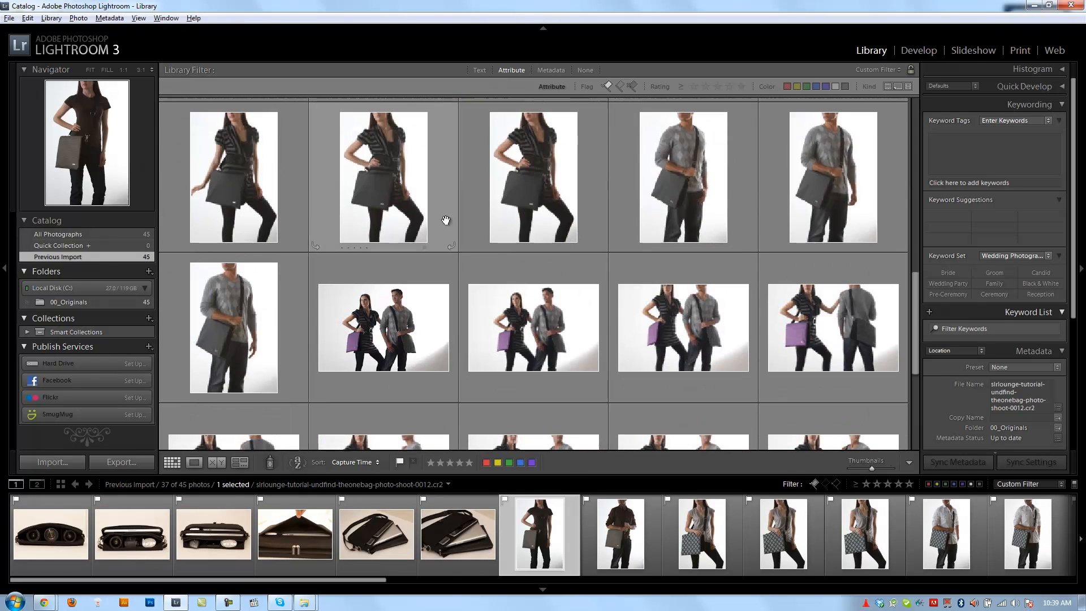
pyautogui.scroll(-3)
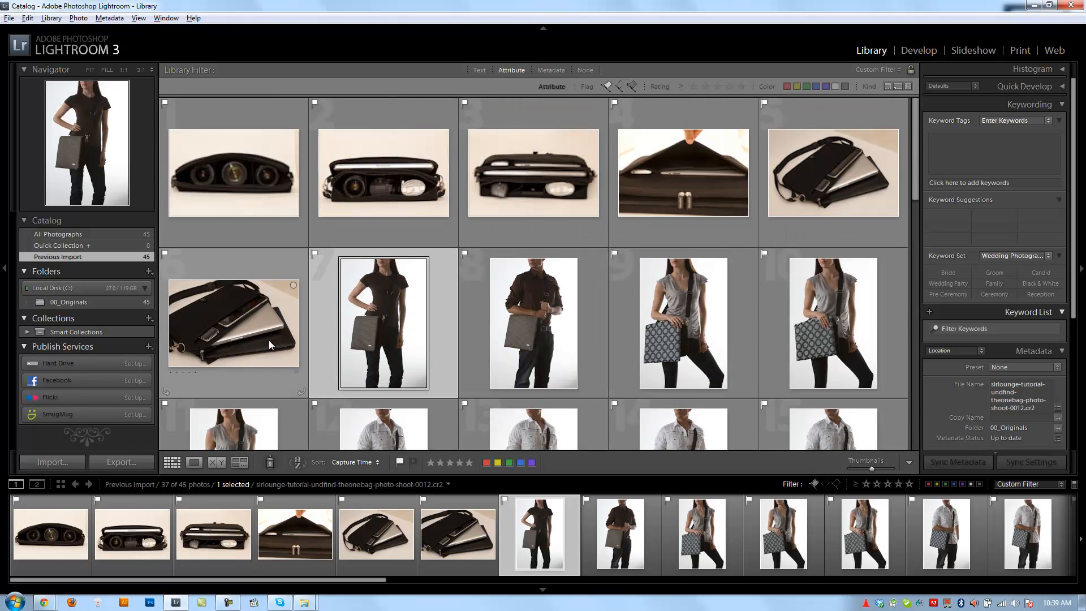
pyautogui.moveTo(417, 310)
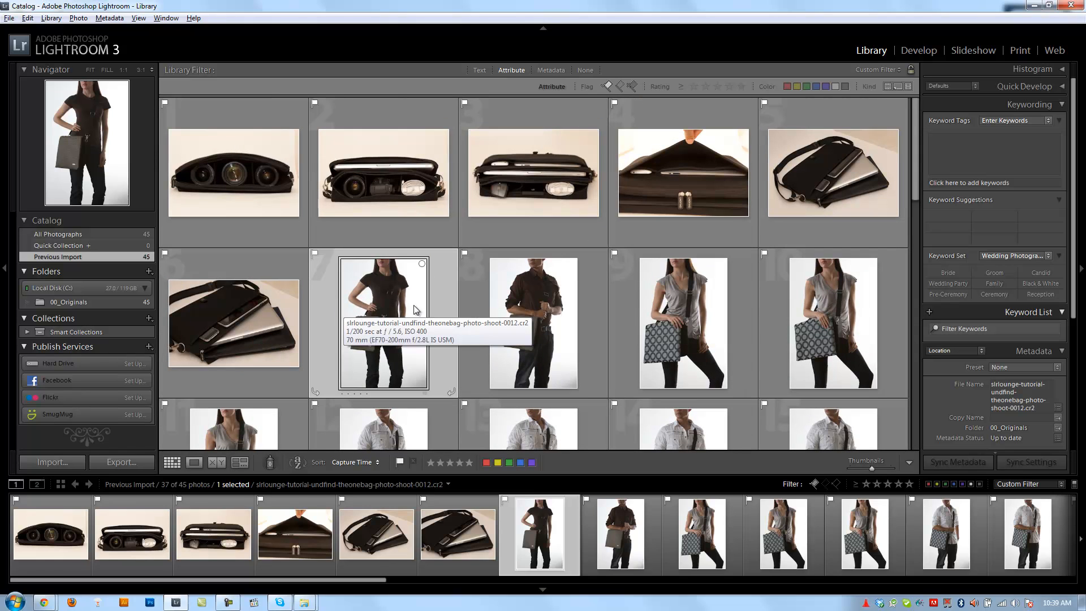
pyautogui.moveTo(445, 355)
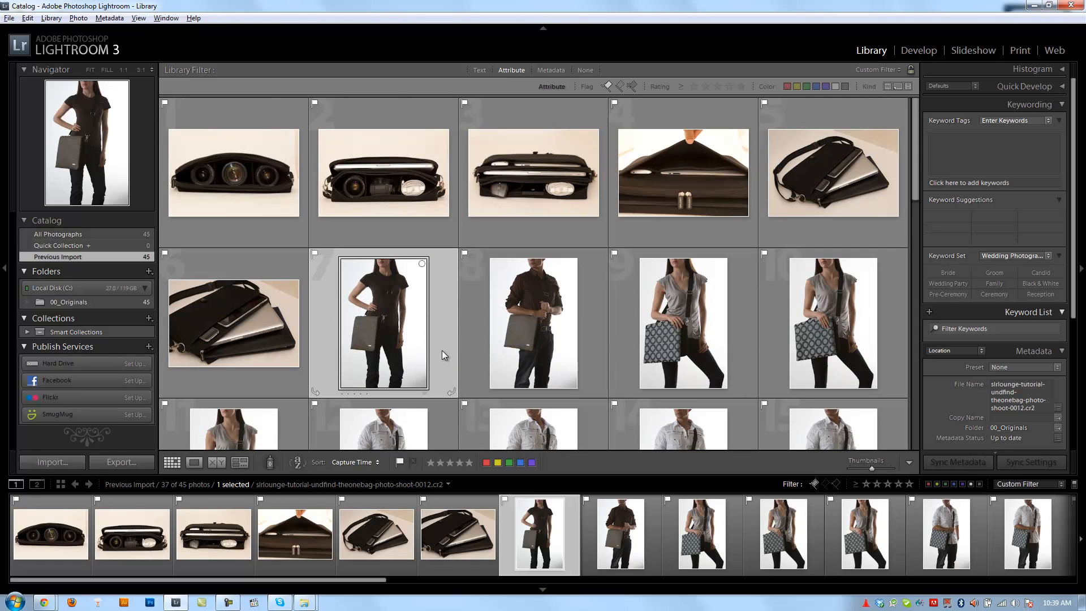